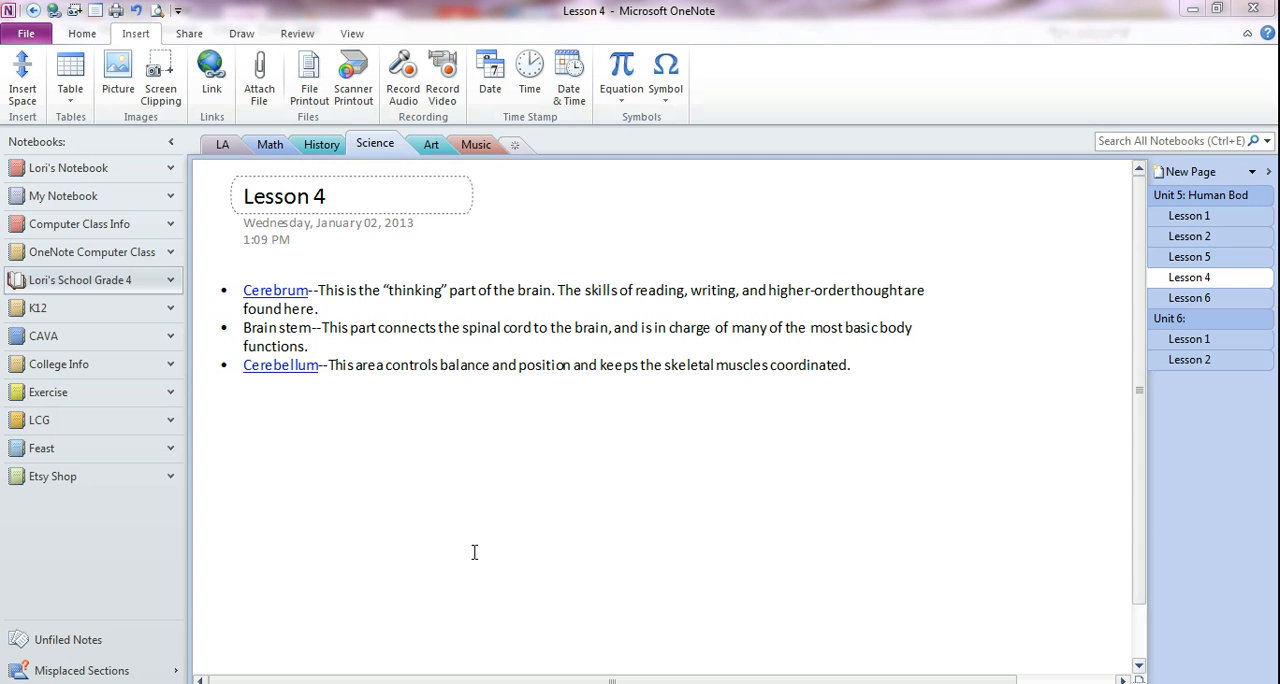
pyautogui.moveTo(305, 413)
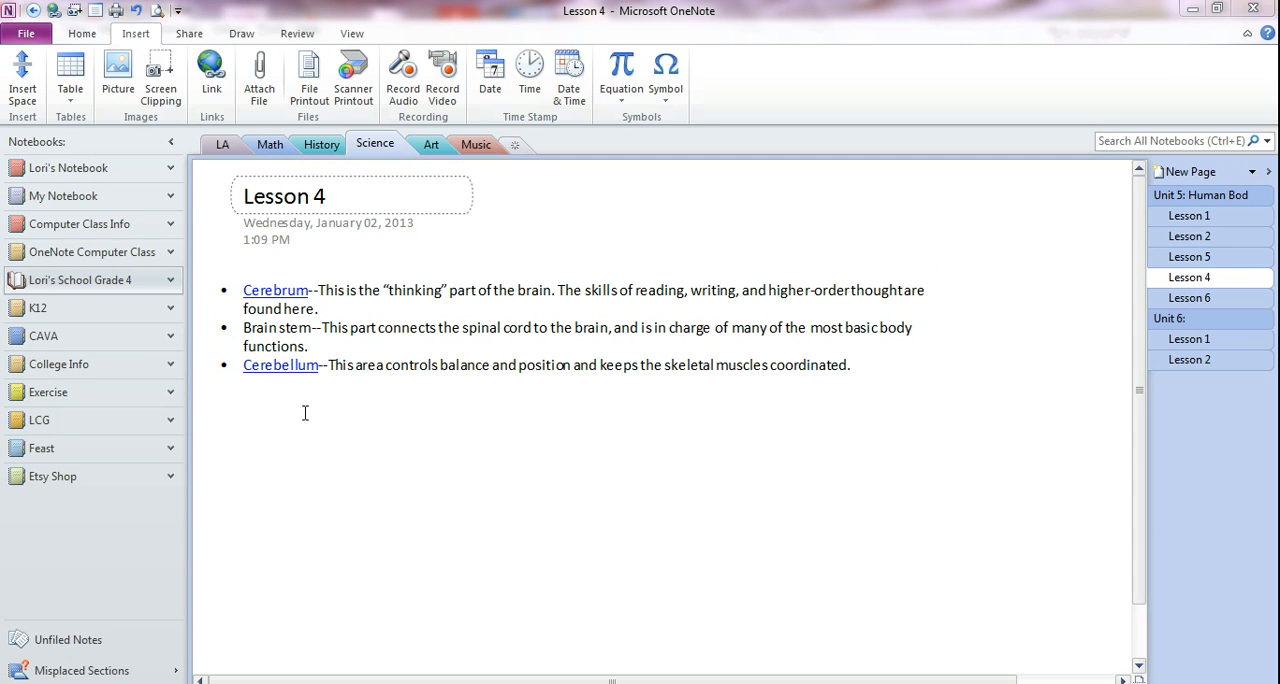
pyautogui.moveTo(449, 485)
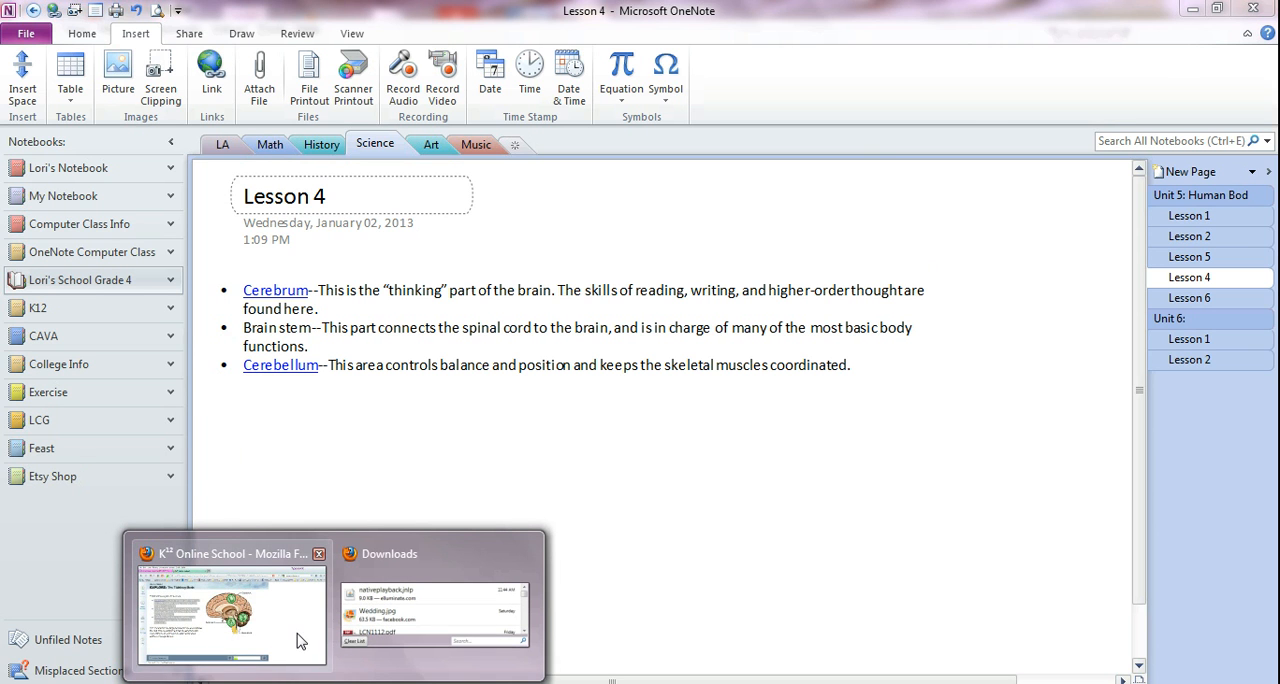
# - Switch to the K12 'Explore: The Thinking Brain' lesson page in Firefox
pyautogui.click(230, 610)
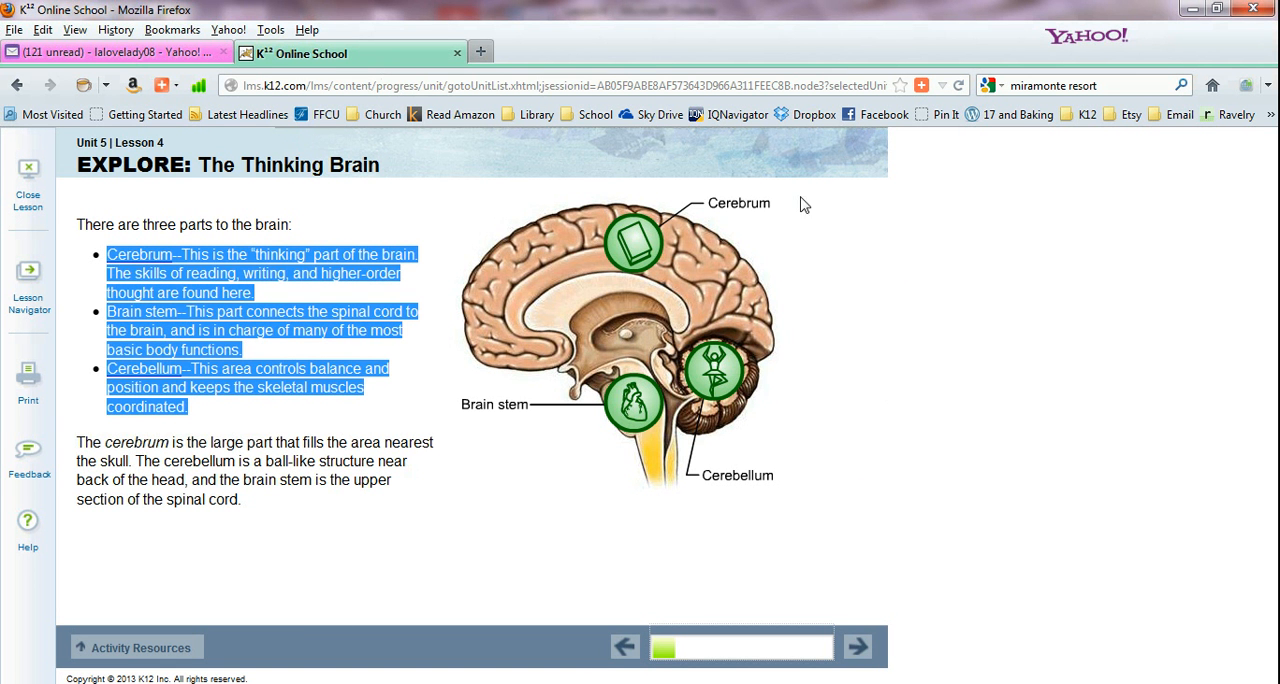
pyautogui.moveTo(285, 166)
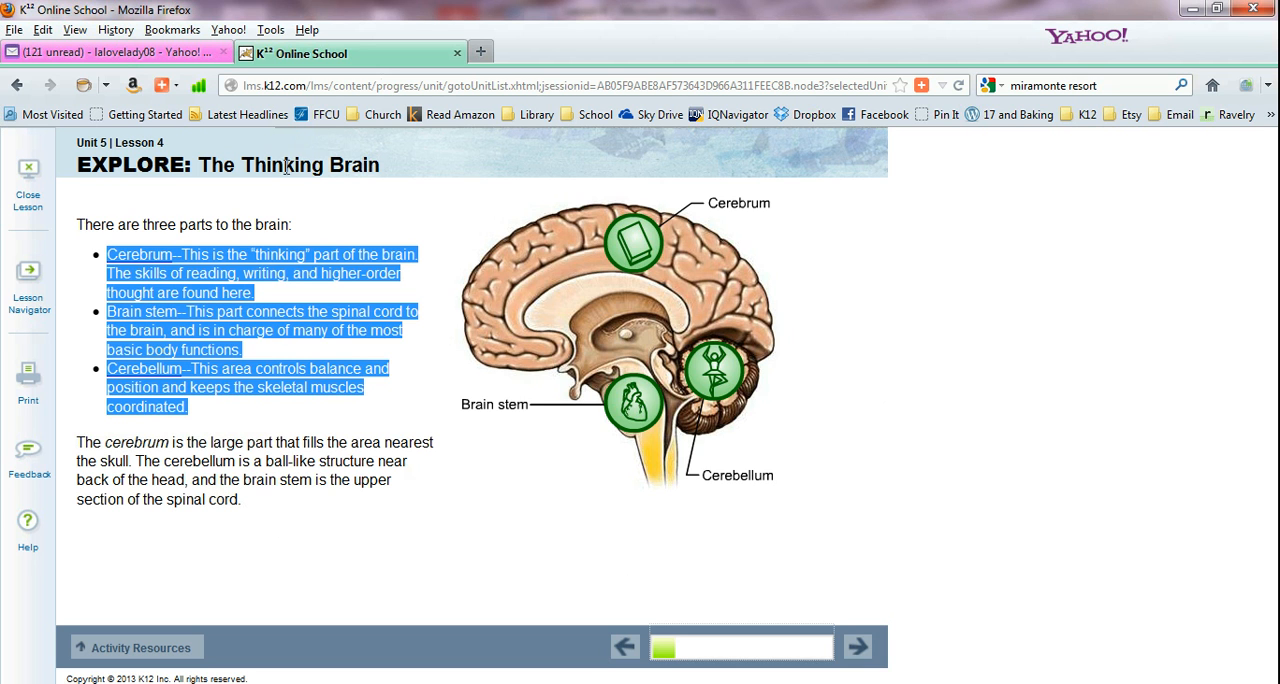
pyautogui.moveTo(687, 502)
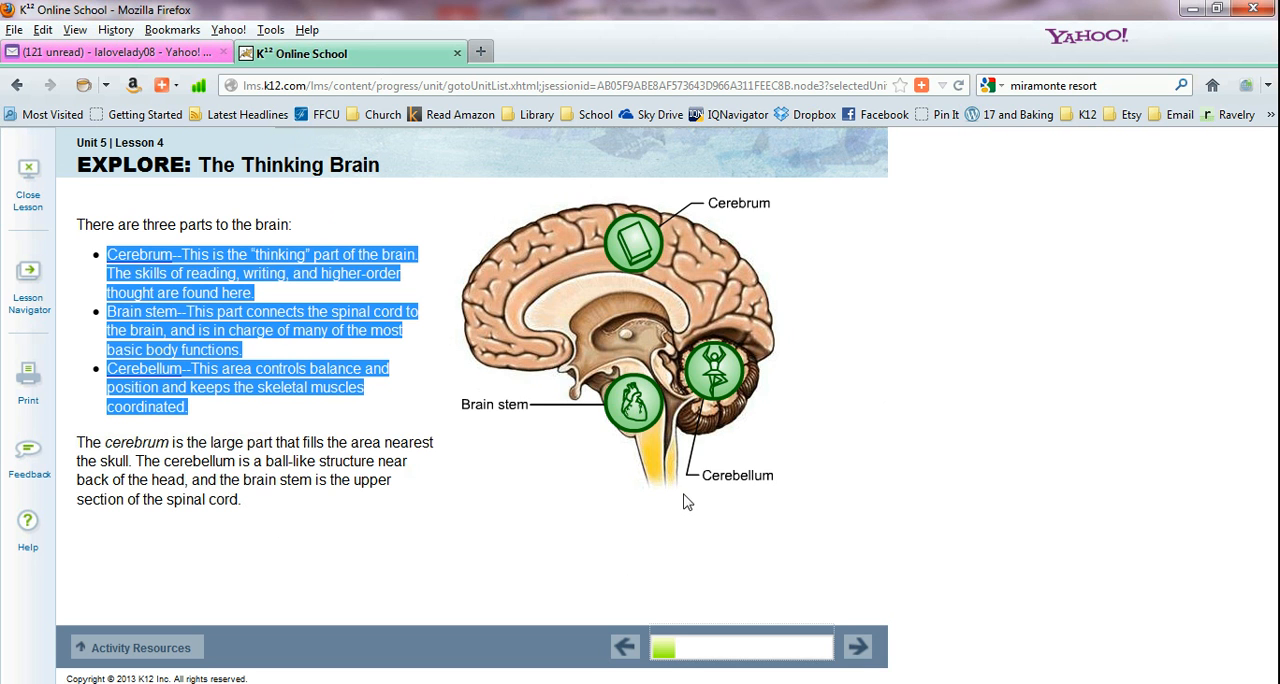
pyautogui.moveTo(625, 520)
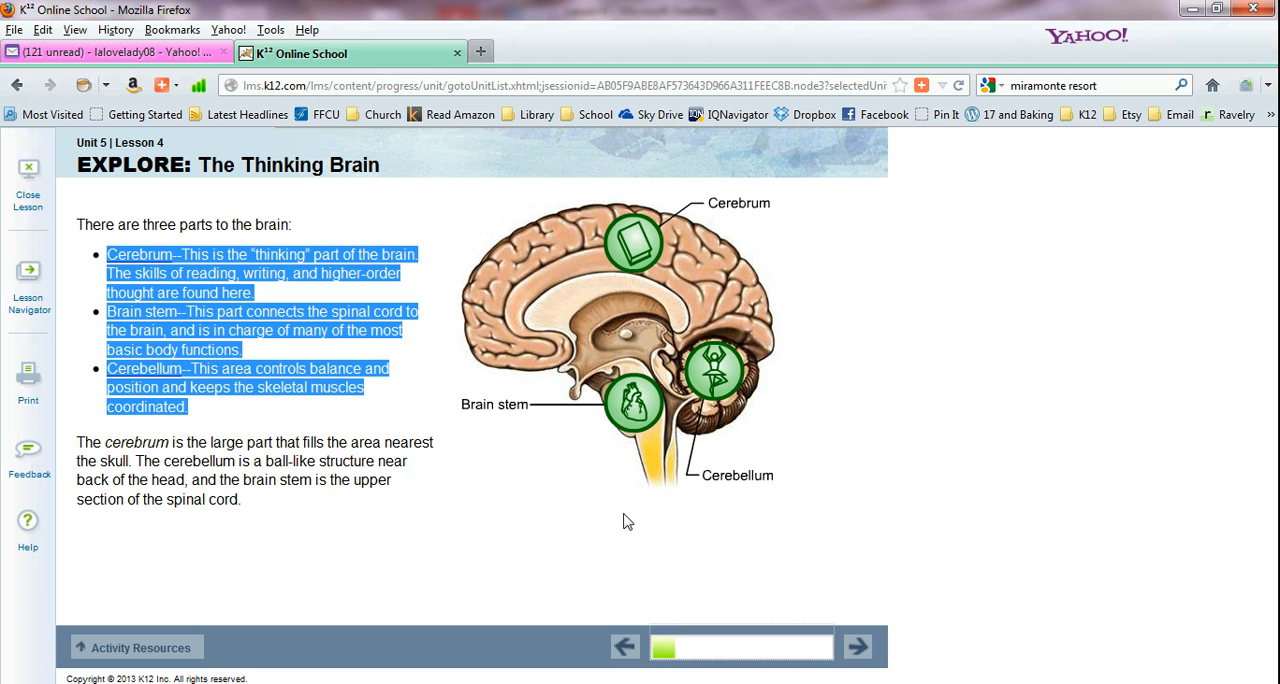
pyautogui.moveTo(500, 286)
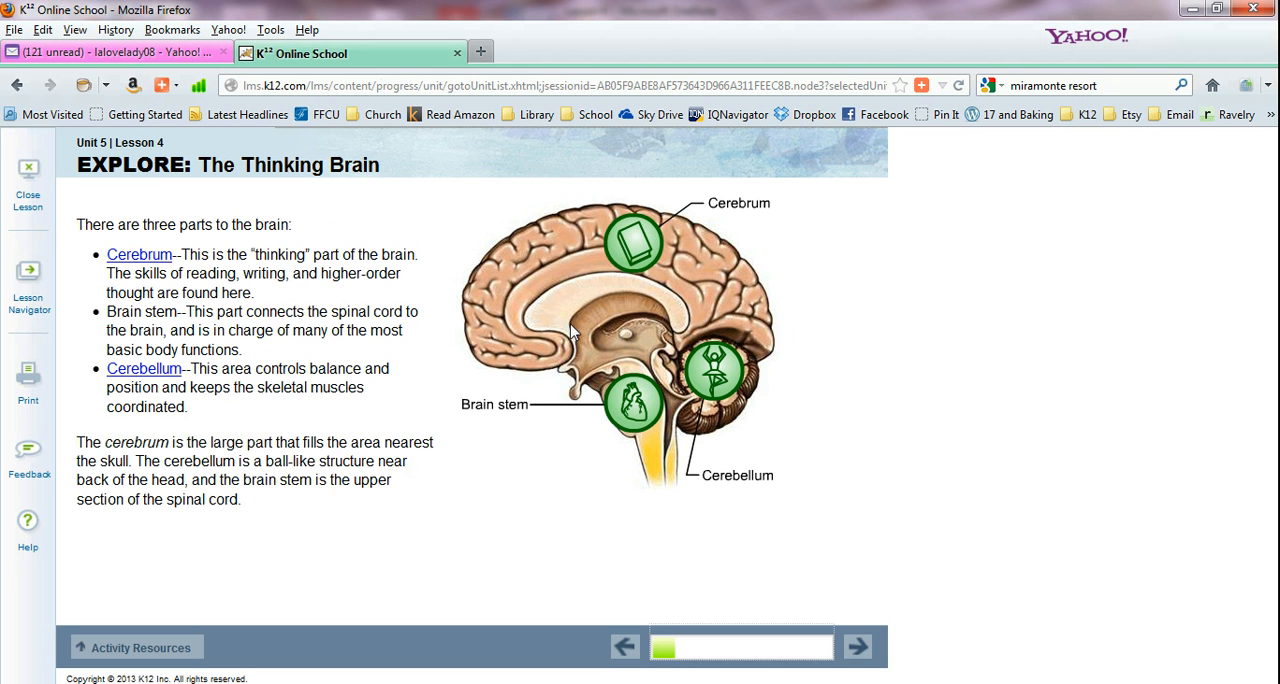
pyautogui.moveTo(175, 240)
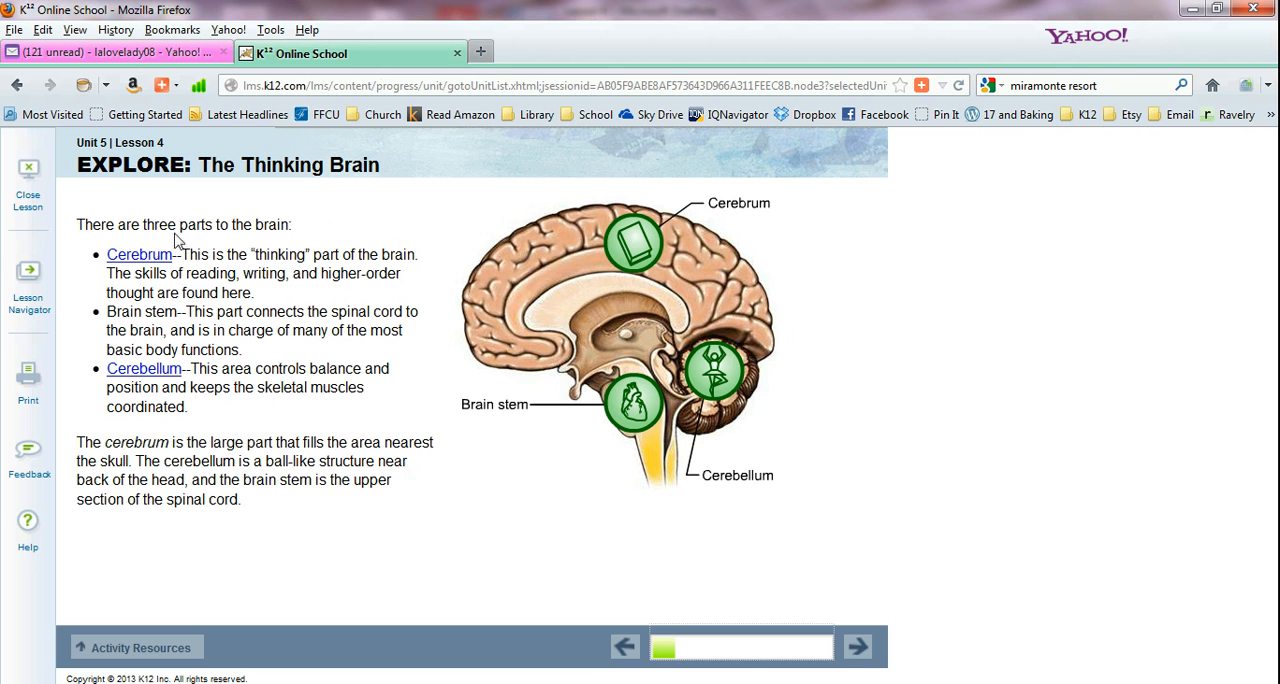
pyautogui.moveTo(230, 423)
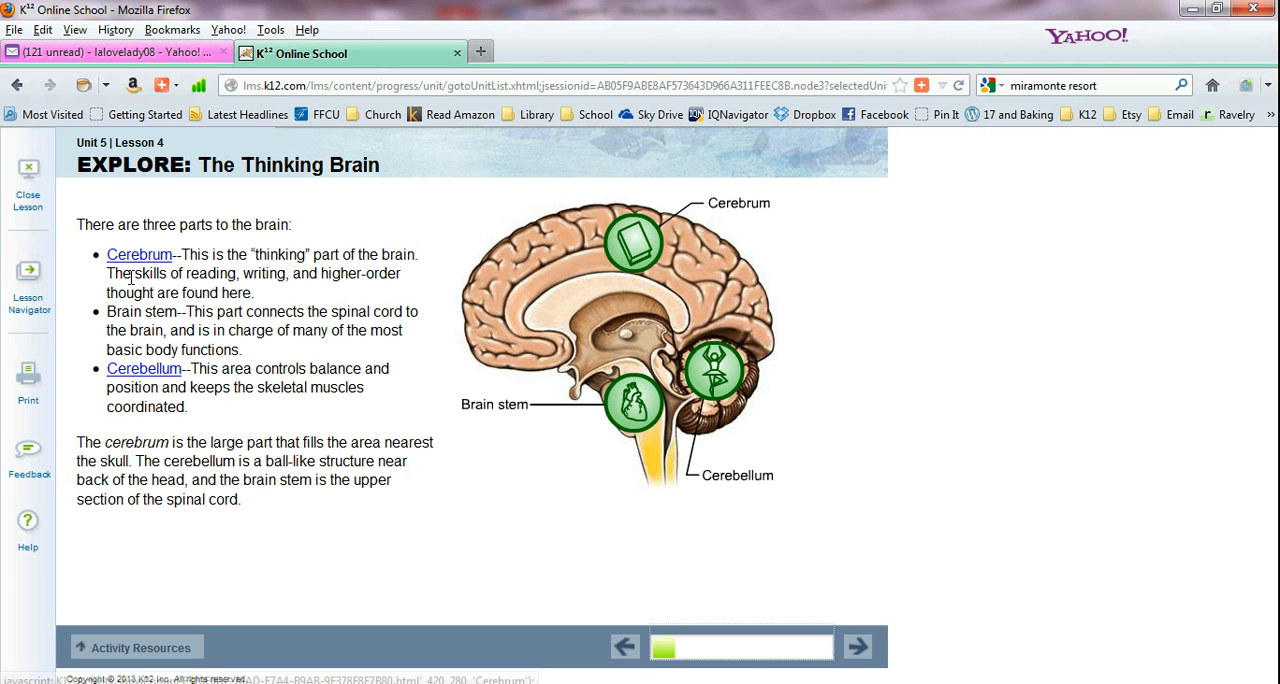
pyautogui.moveTo(640, 302)
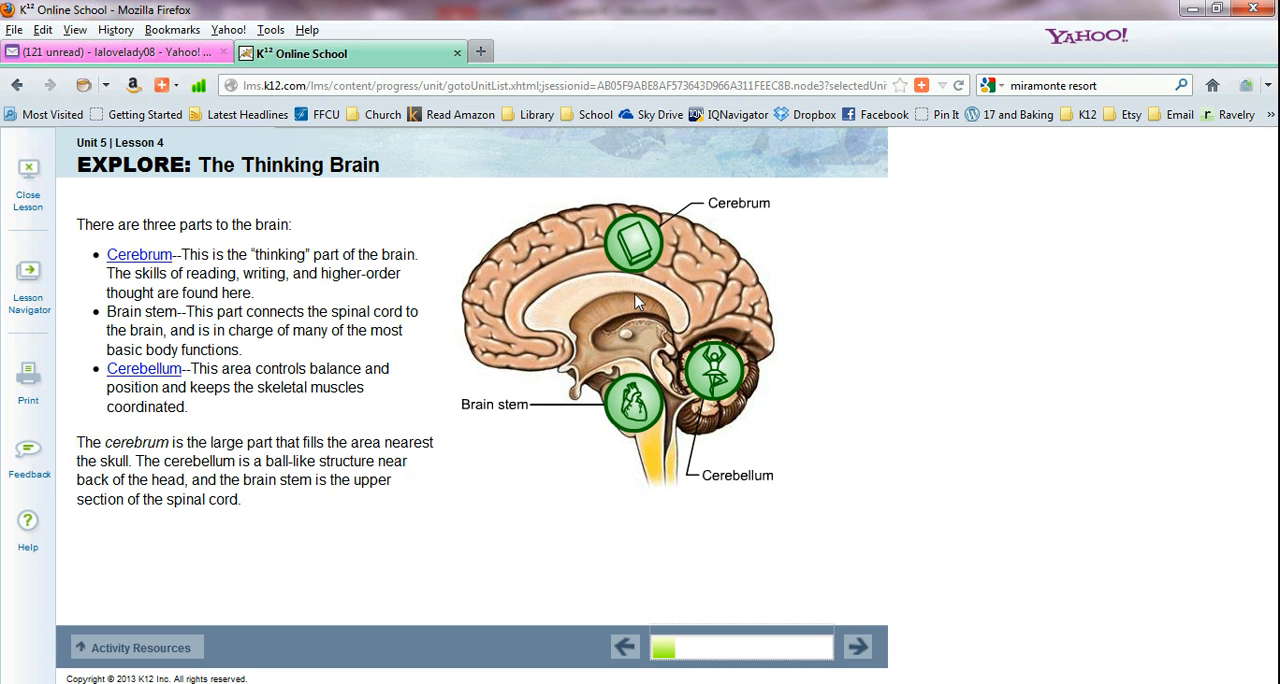
pyautogui.moveTo(745, 512)
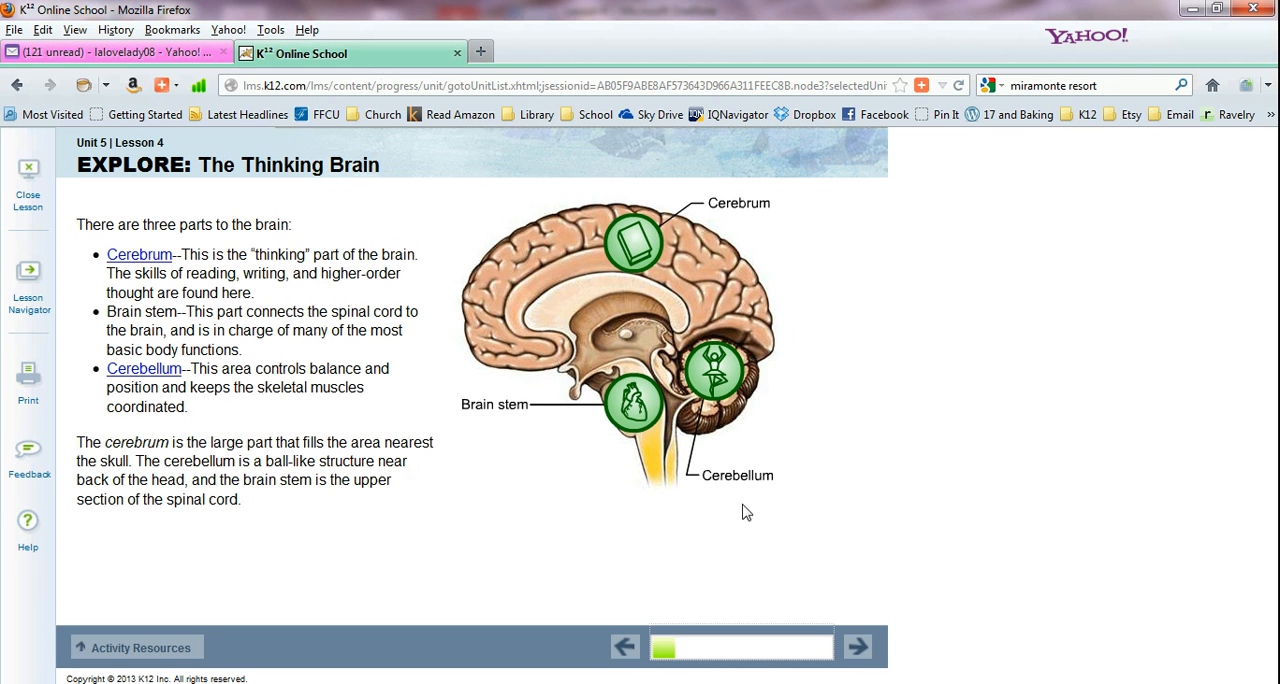
pyautogui.moveTo(197, 444)
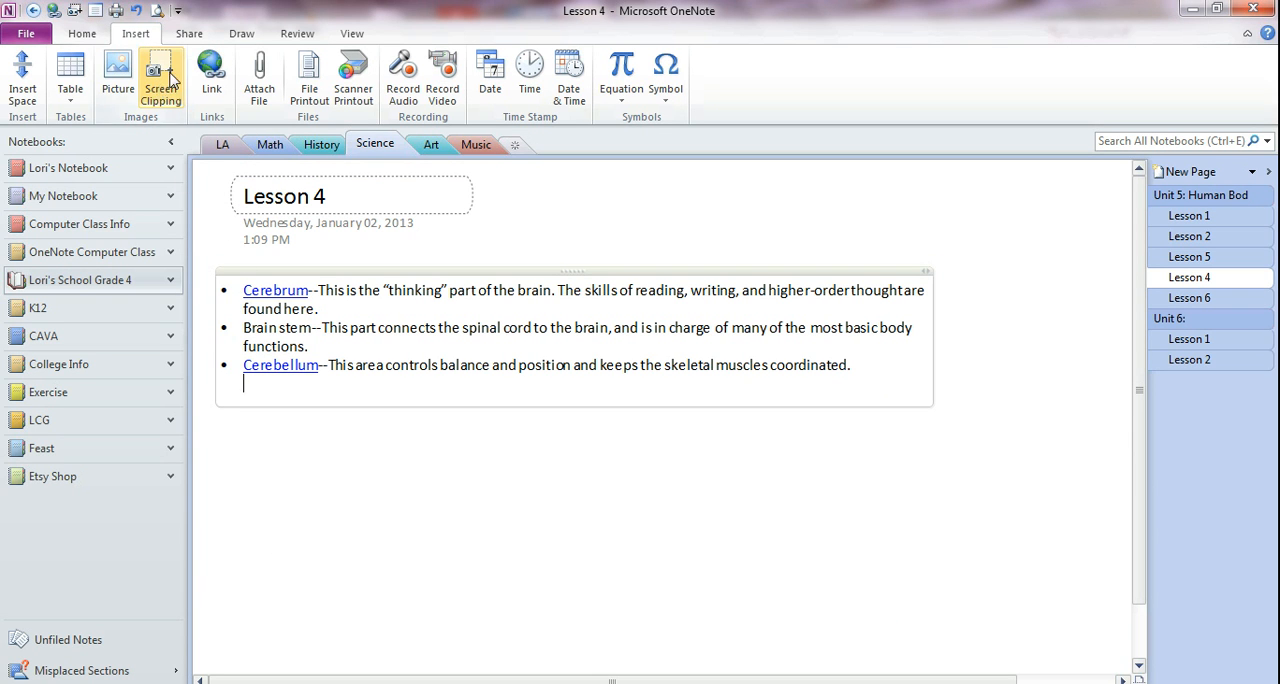
pyautogui.moveTo(160, 78)
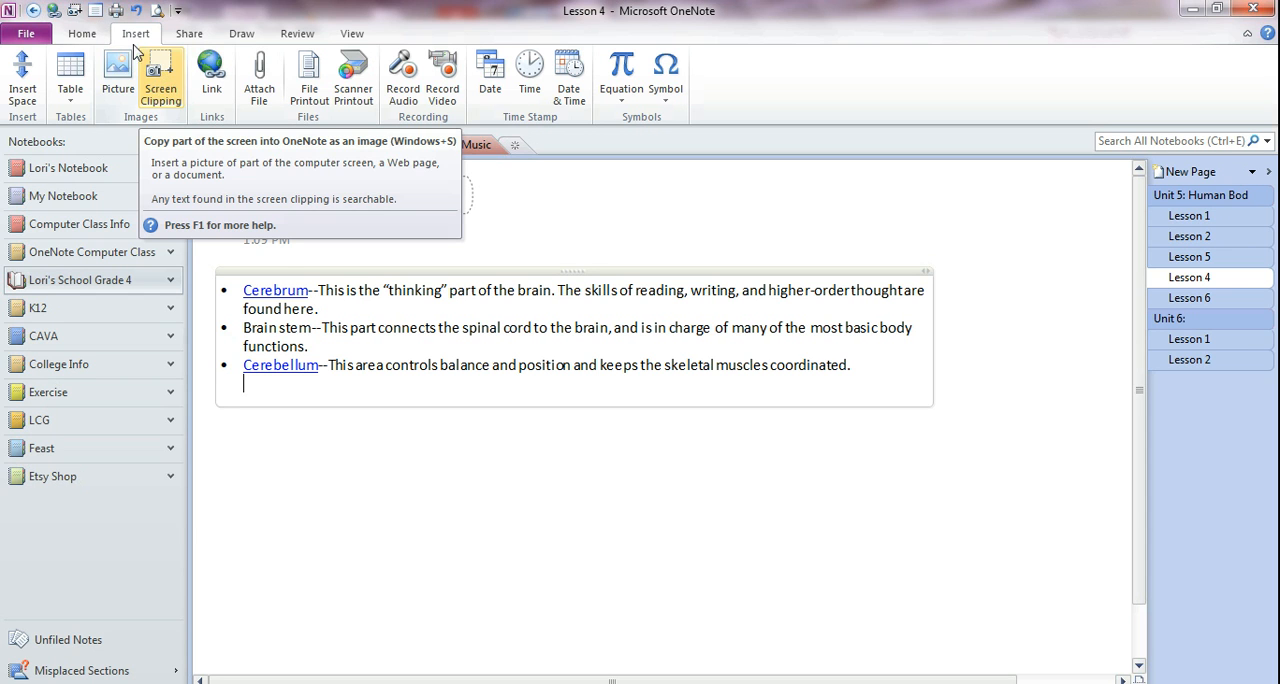
pyautogui.moveTo(160, 80)
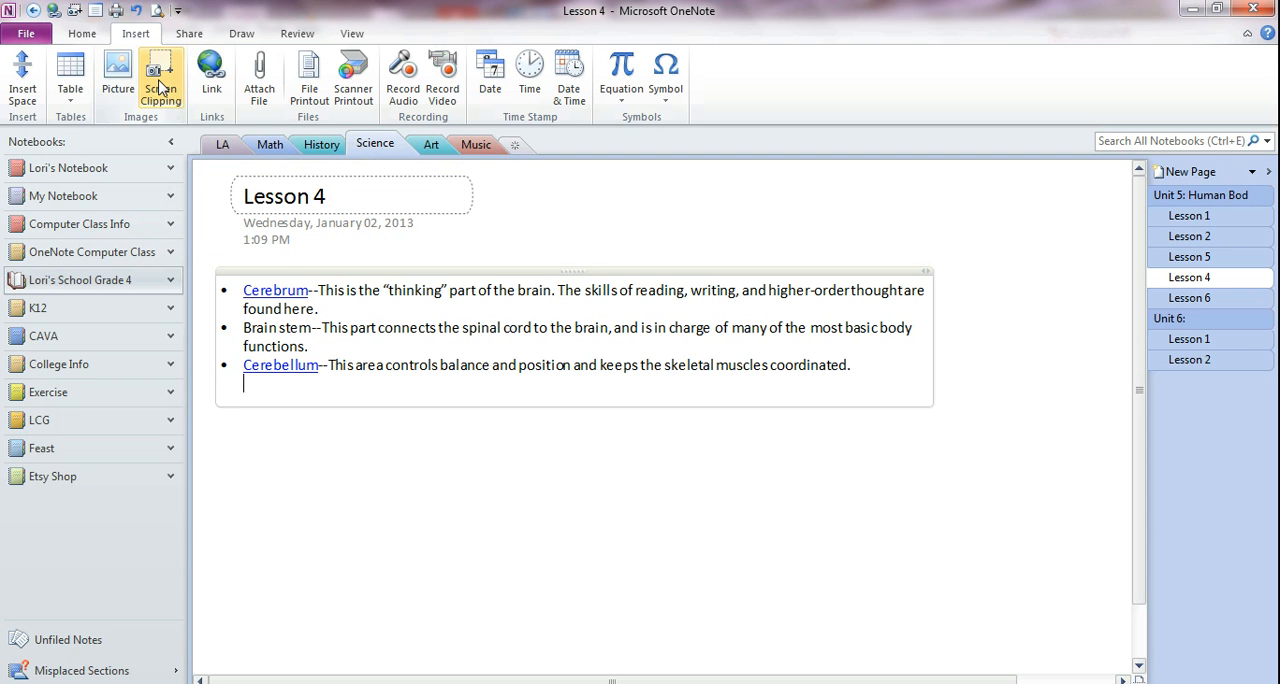
pyautogui.moveTo(160, 75)
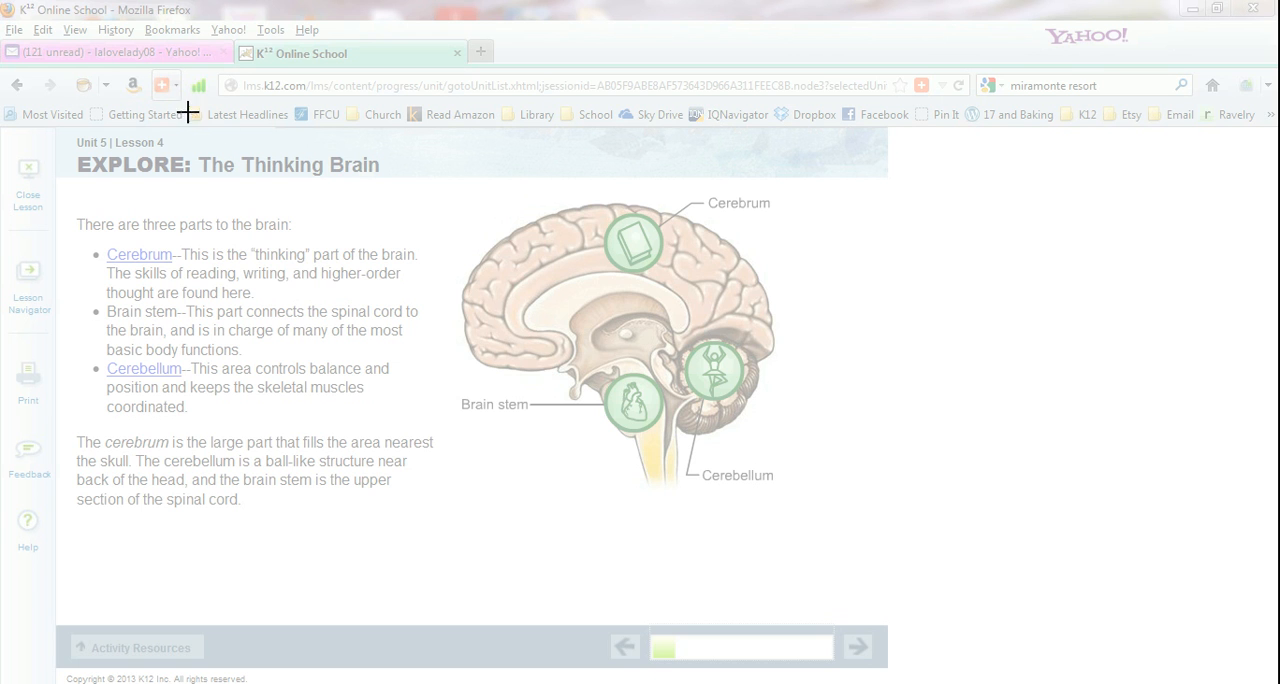
pyautogui.moveTo(757, 327)
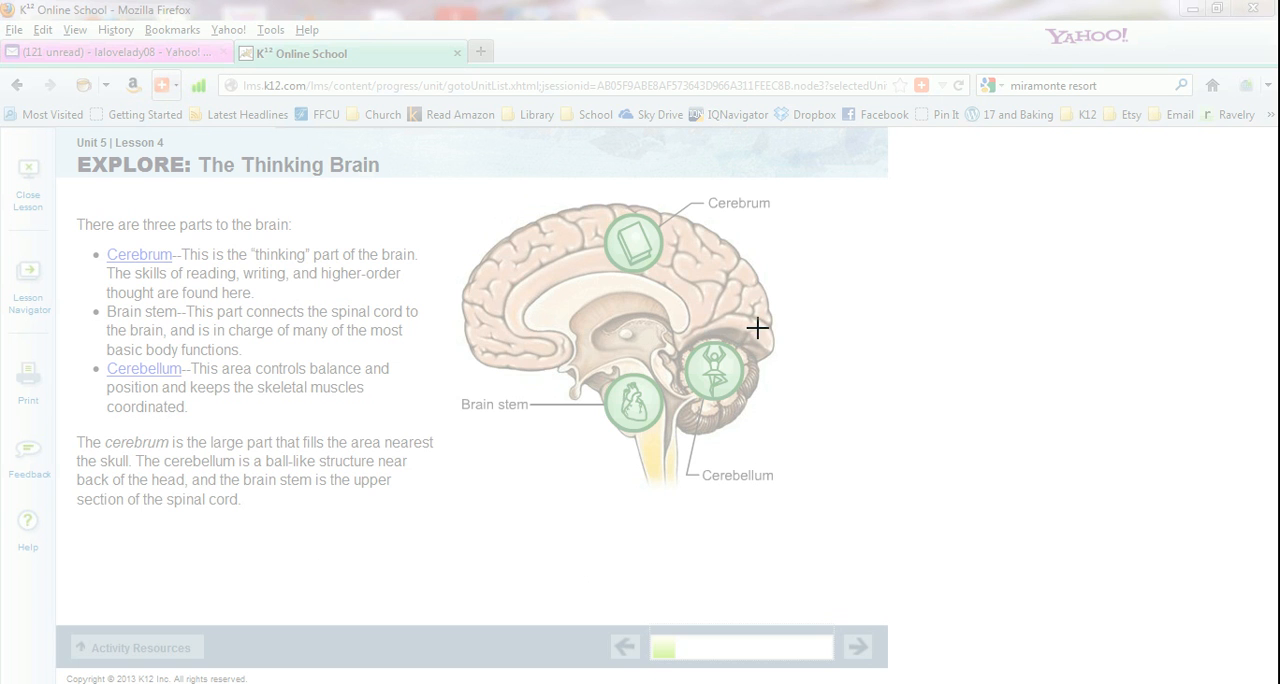
pyautogui.moveTo(360, 296)
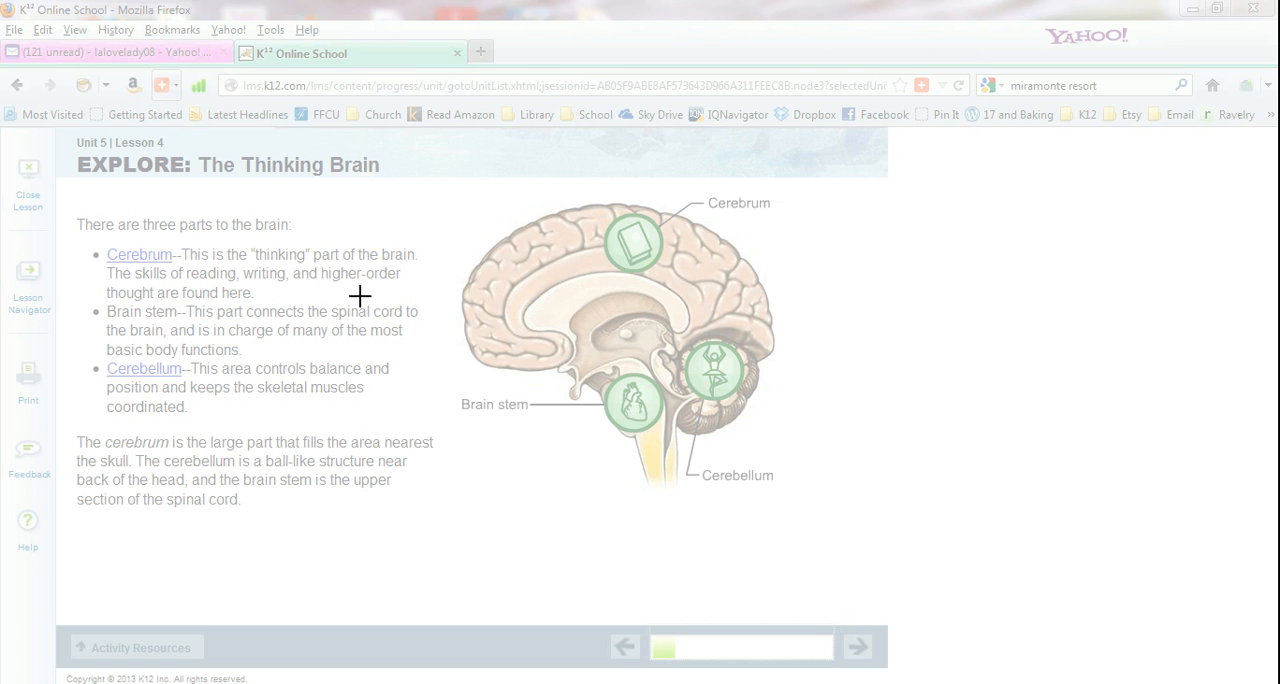
pyautogui.moveTo(365, 210)
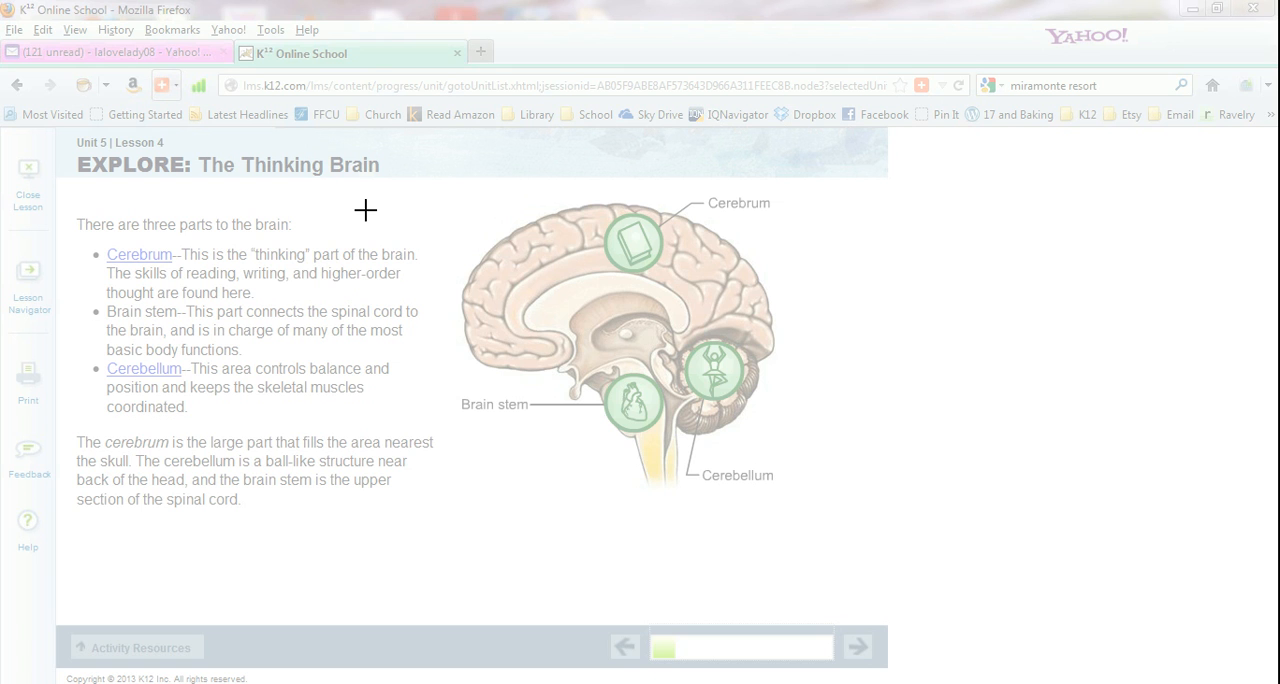
pyautogui.moveTo(412, 188)
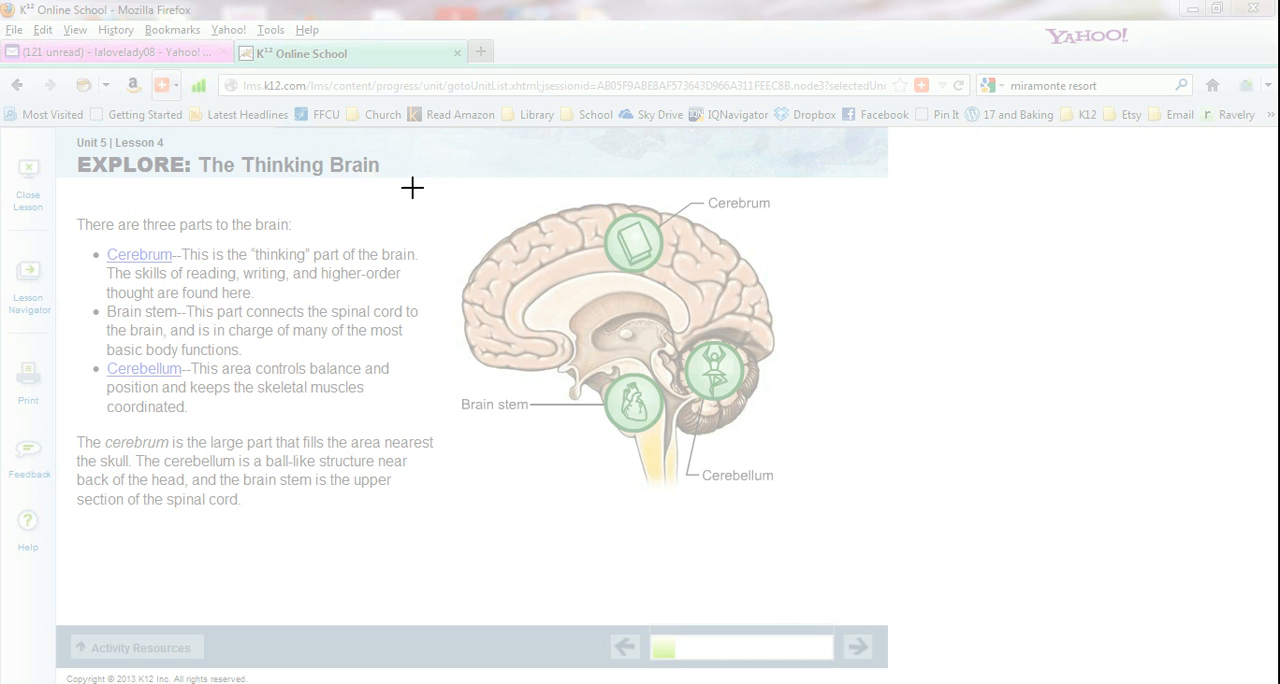
pyautogui.moveTo(441, 153)
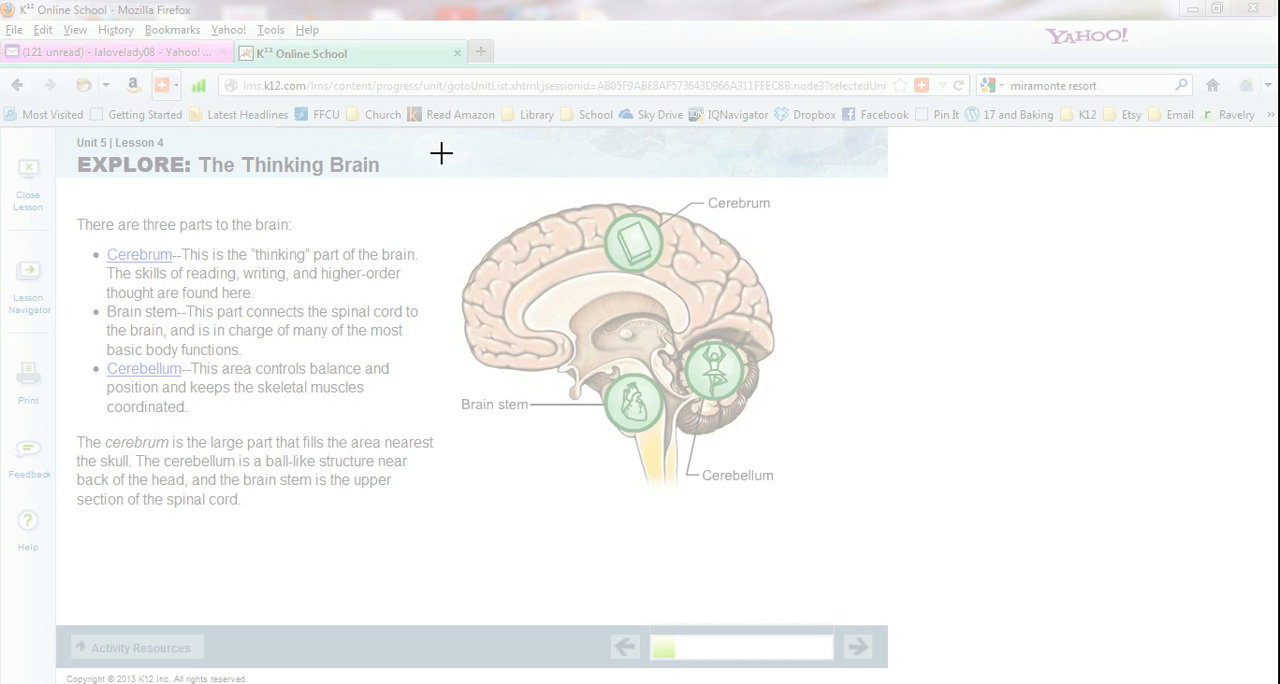
pyautogui.moveTo(430, 159)
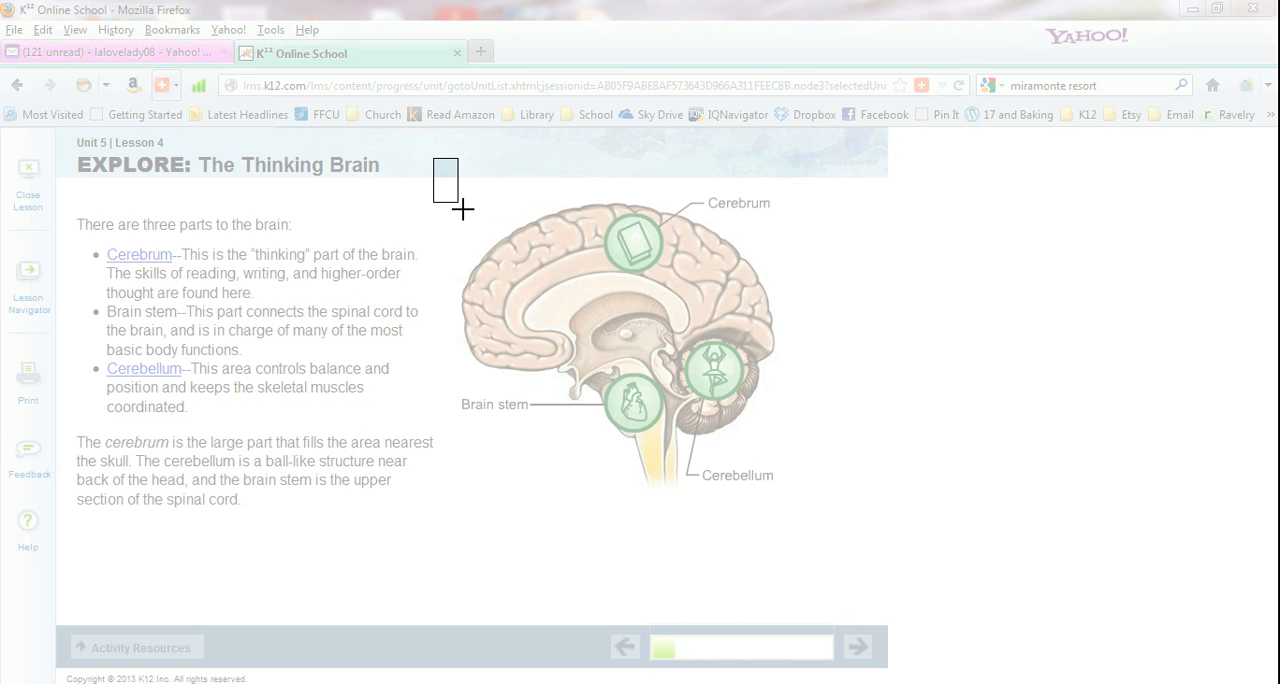
# - Clip the labelled brain diagram from the Firefox lesson page into OneNote's Lesson 4 page
pyautogui.moveTo(445, 185); pyautogui.dragTo(680, 410)
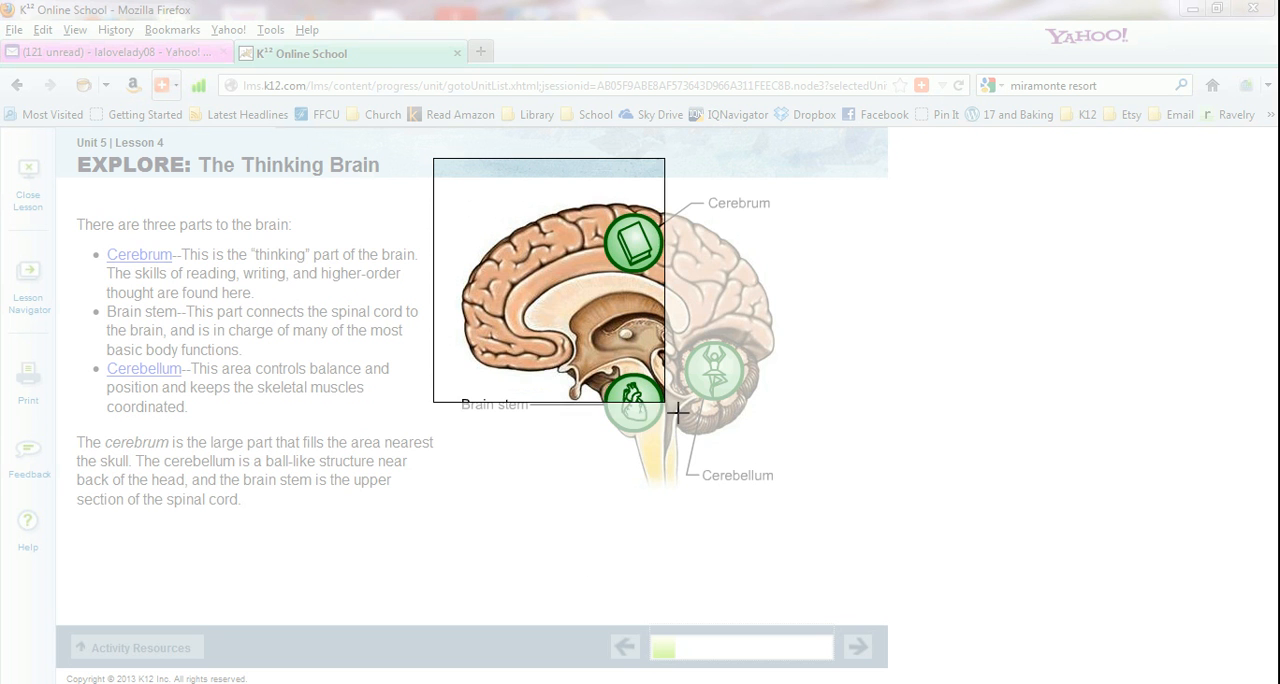
pyautogui.moveTo(678, 413); pyautogui.dragTo(828, 513)
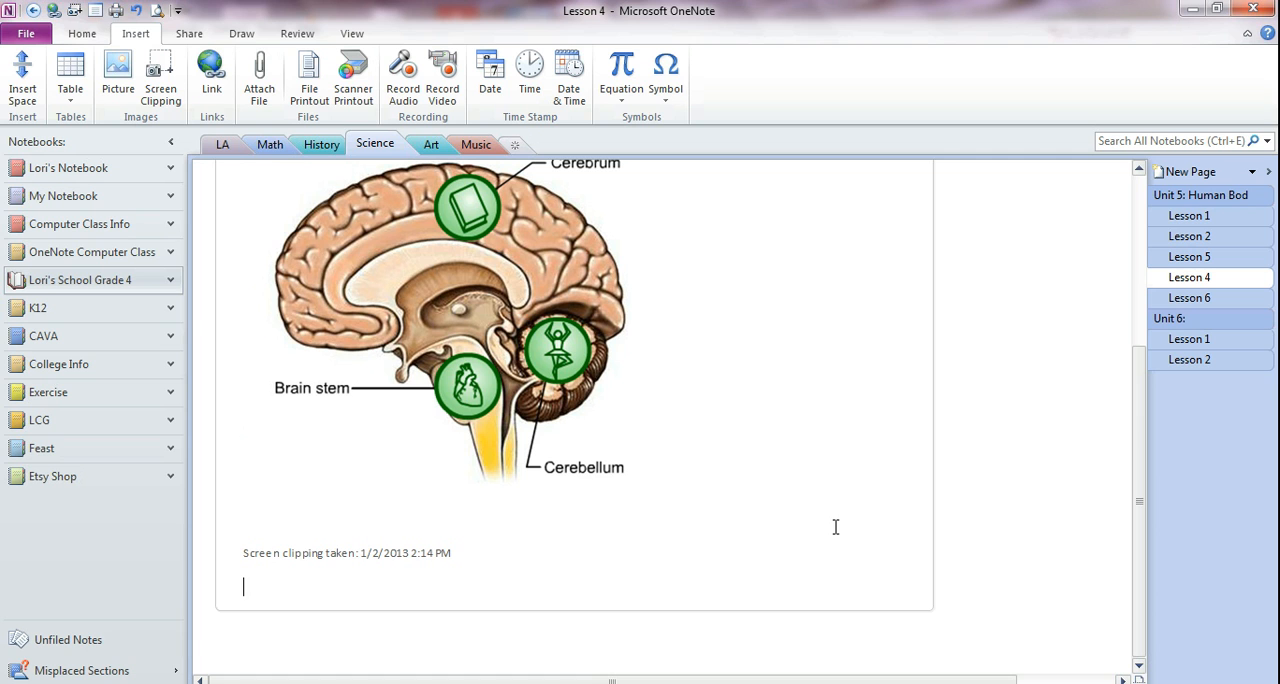
pyautogui.moveTo(160, 75)
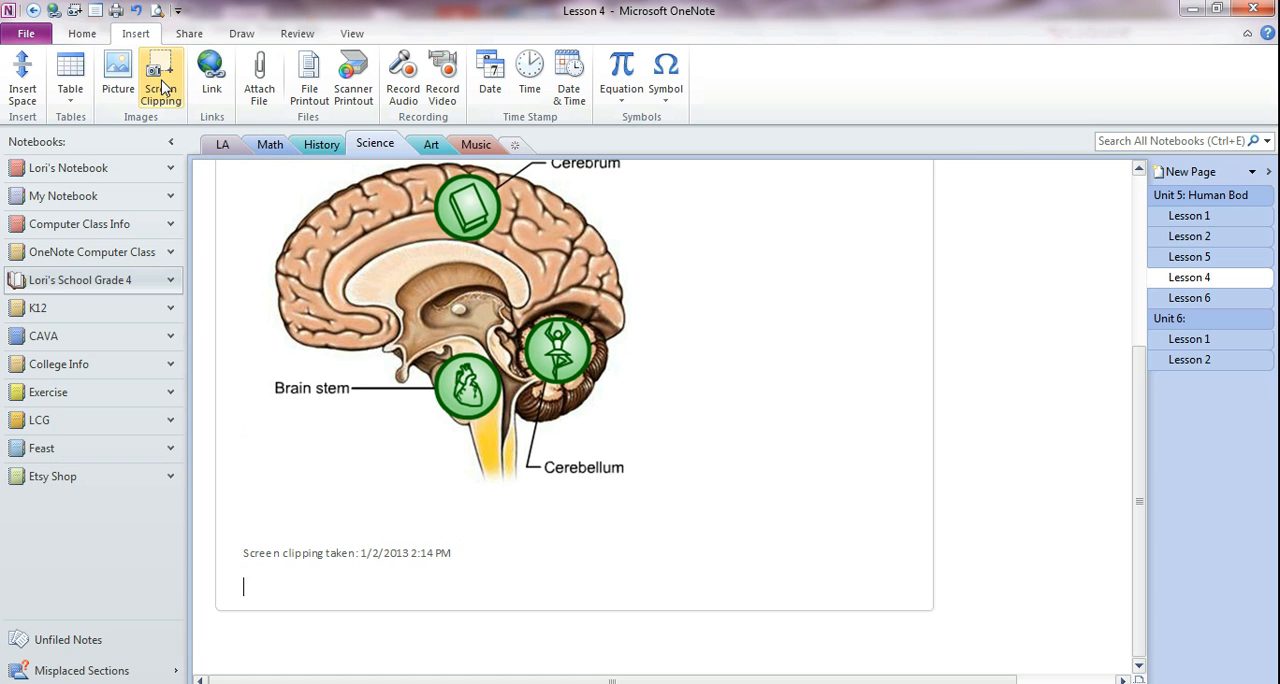
pyautogui.moveTo(160, 78)
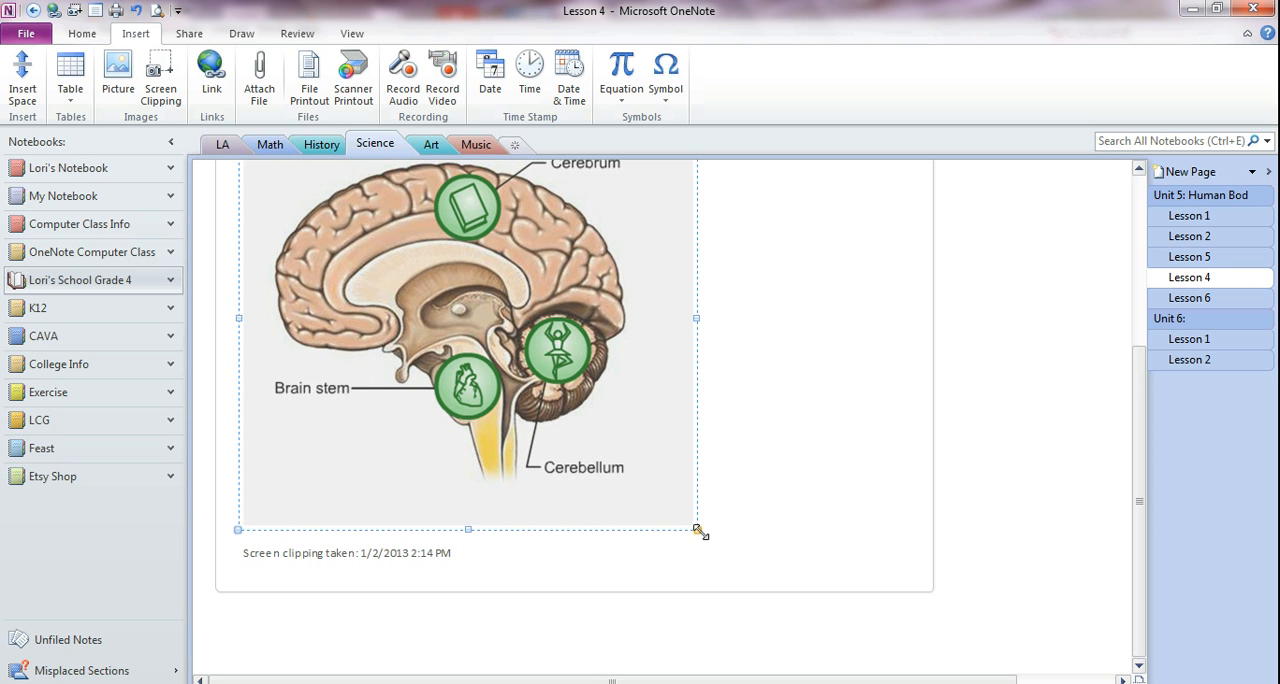
# - Drag the brain-diagram clipping's corner inward to shrink it, then click beneath it
pyautogui.moveTo(700, 530); pyautogui.dragTo(448, 300)
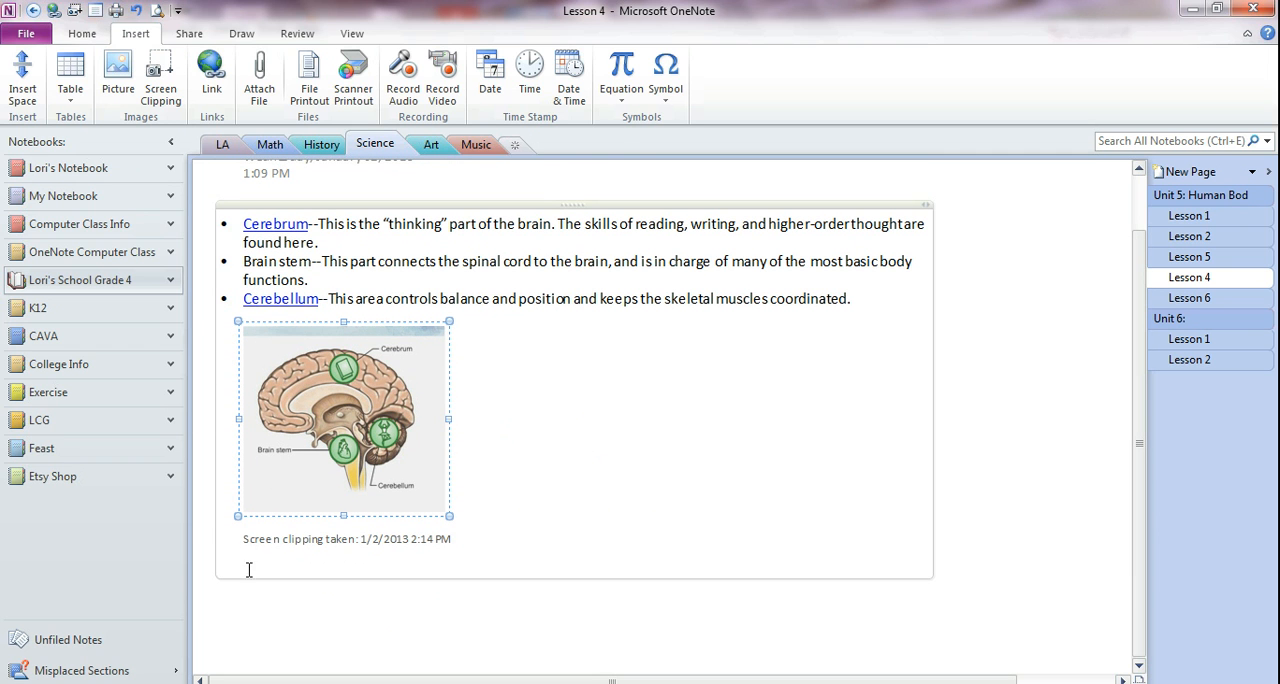
pyautogui.click(477, 507)
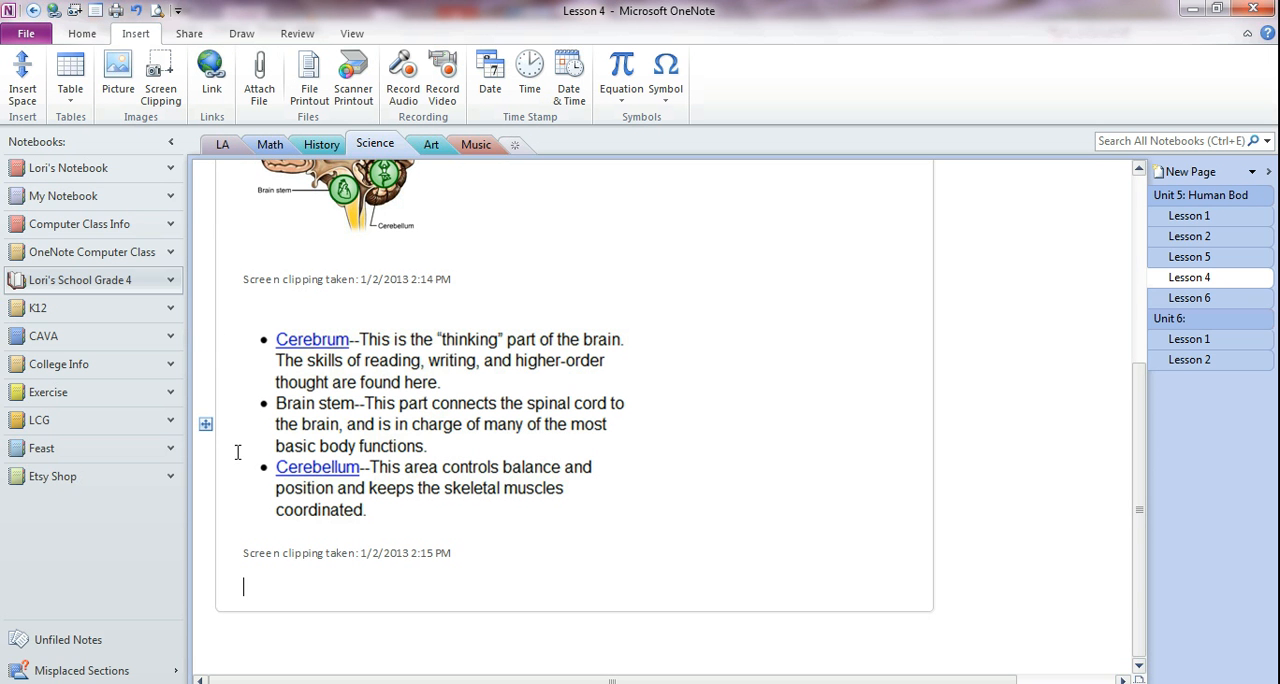
pyautogui.click(390, 336)
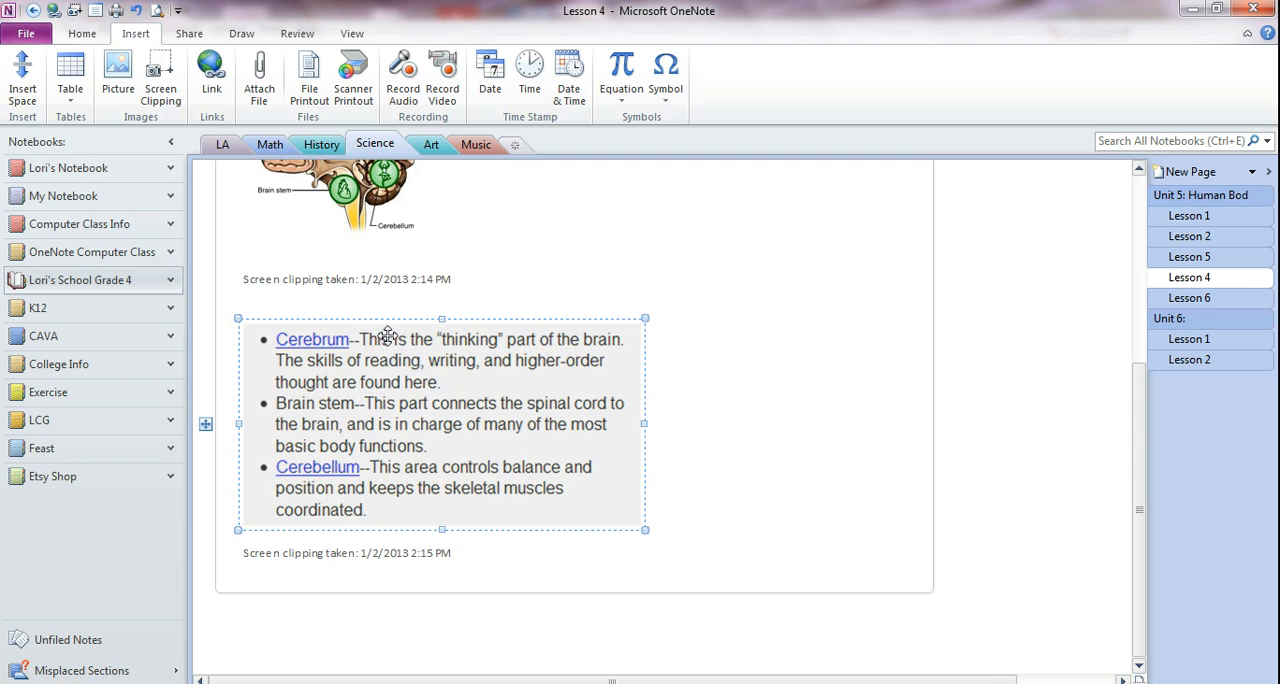
pyautogui.moveTo(343, 362)
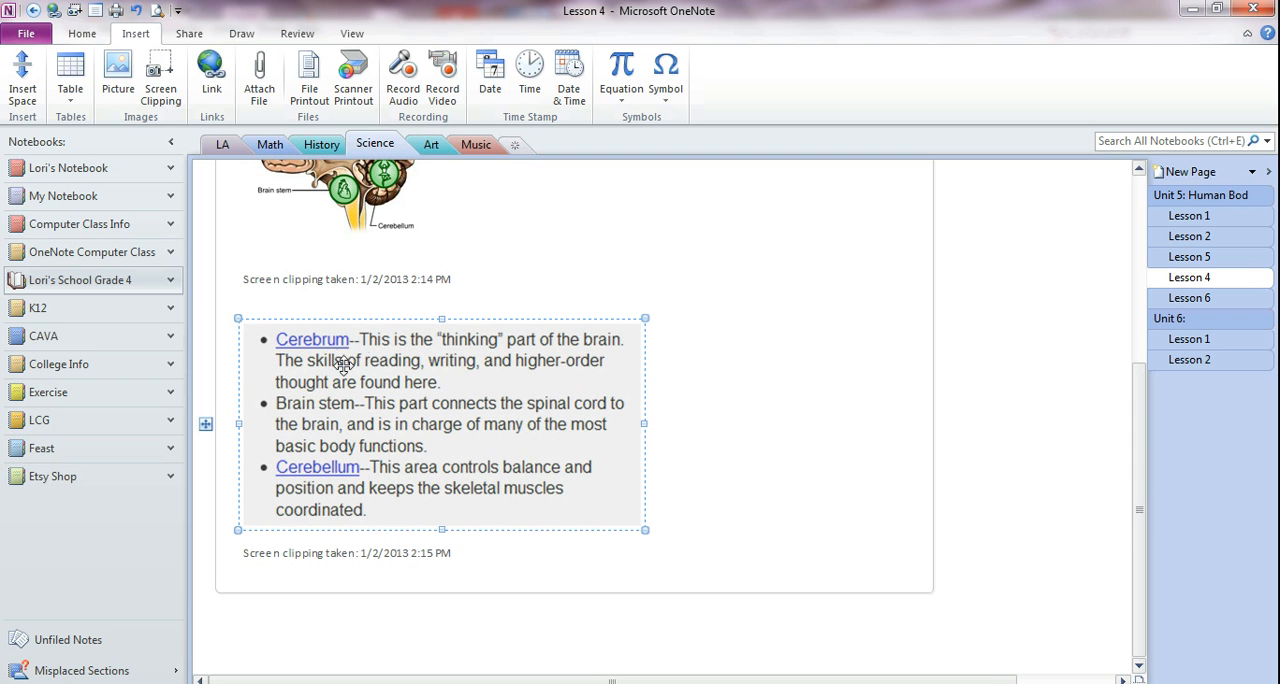
pyautogui.moveTo(305, 417)
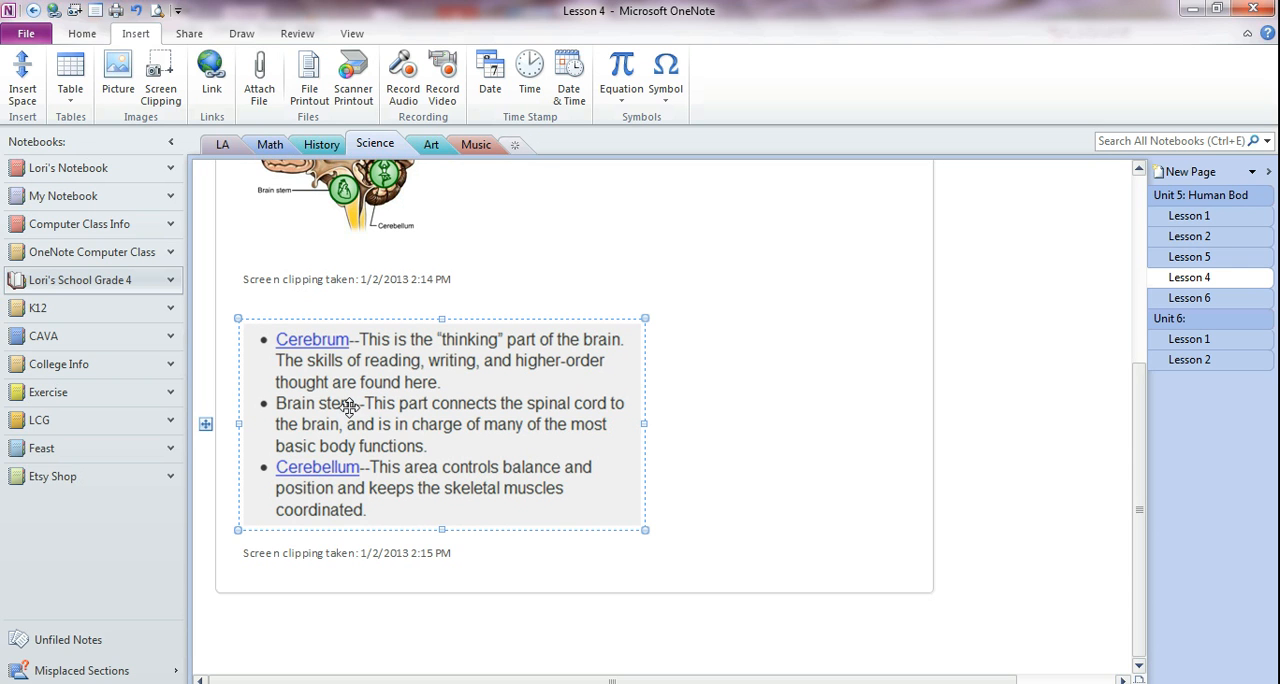
pyautogui.moveTo(370, 320)
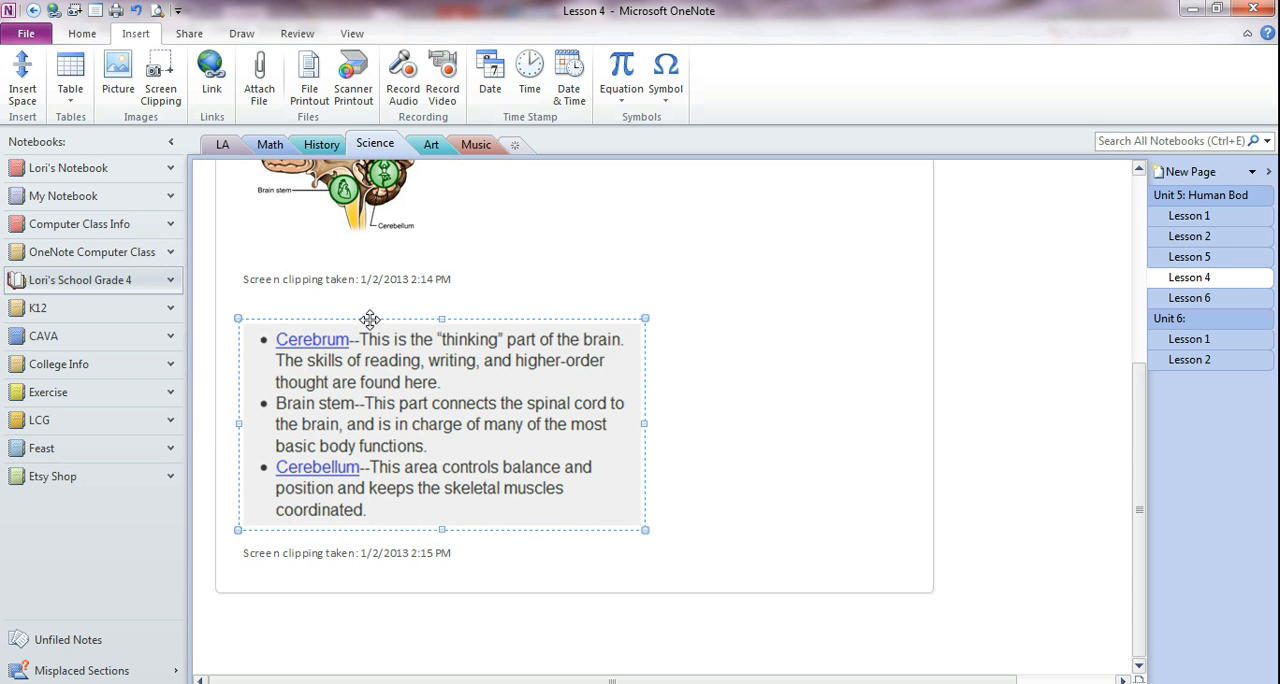
pyautogui.moveTo(370, 319); pyautogui.dragTo(667, 322)
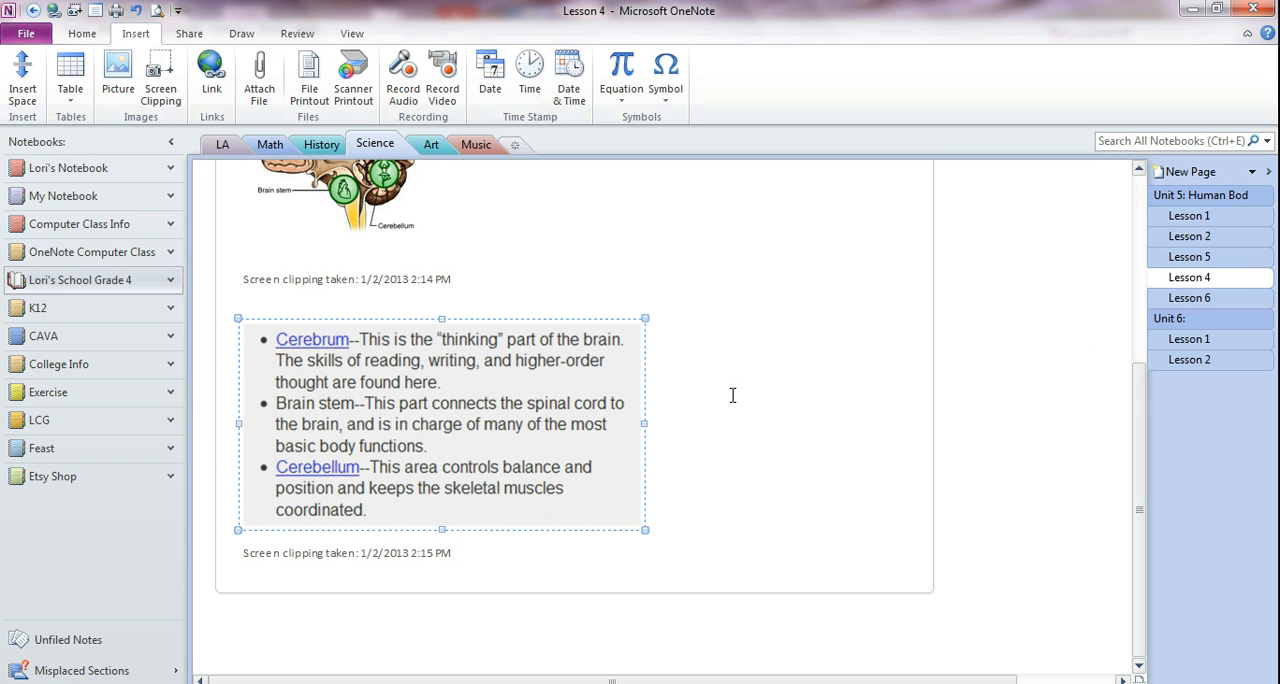
pyautogui.moveTo(1143, 390)
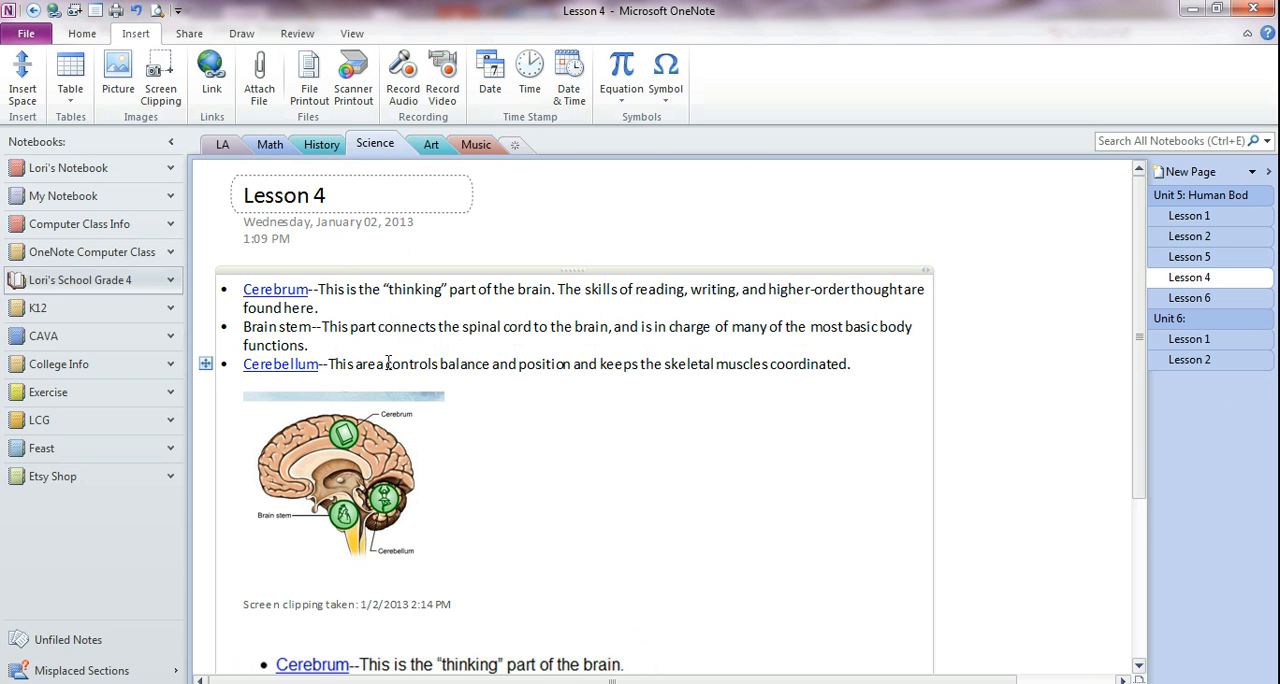
# - Select 'controls' in the Cerebellum bullet and bring up the Home formatting commands
pyautogui.doubleClick(410, 364)
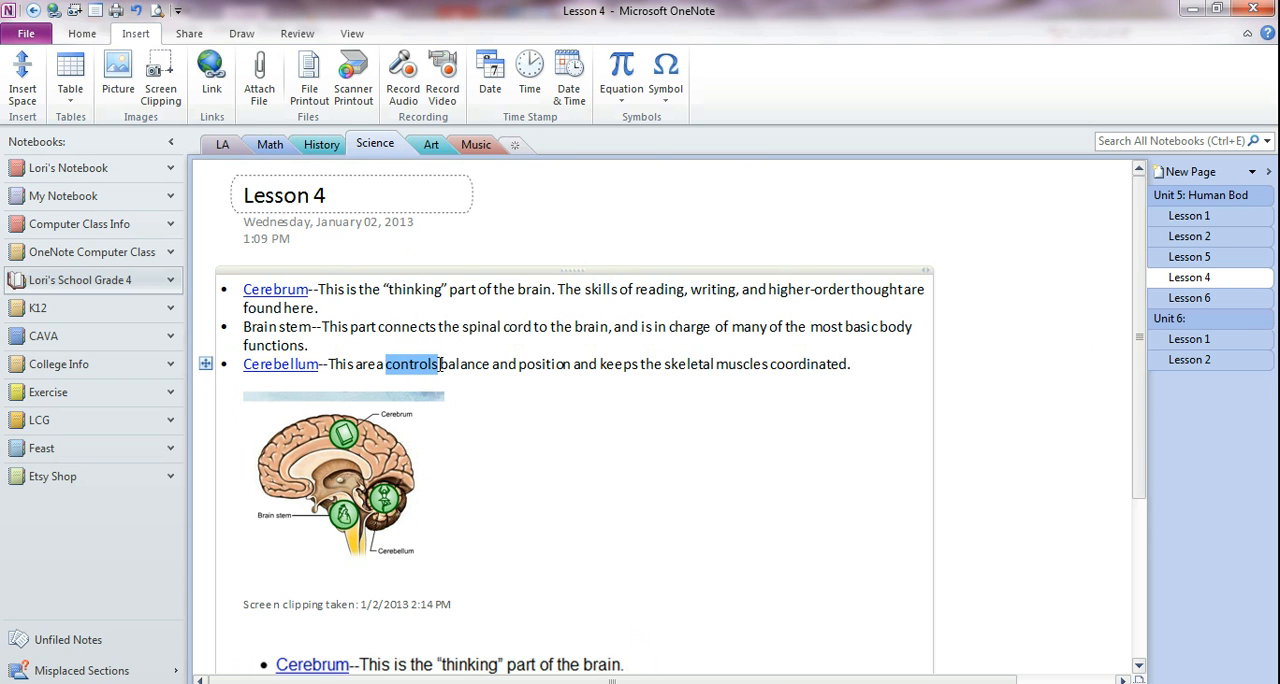
pyautogui.click(82, 33)
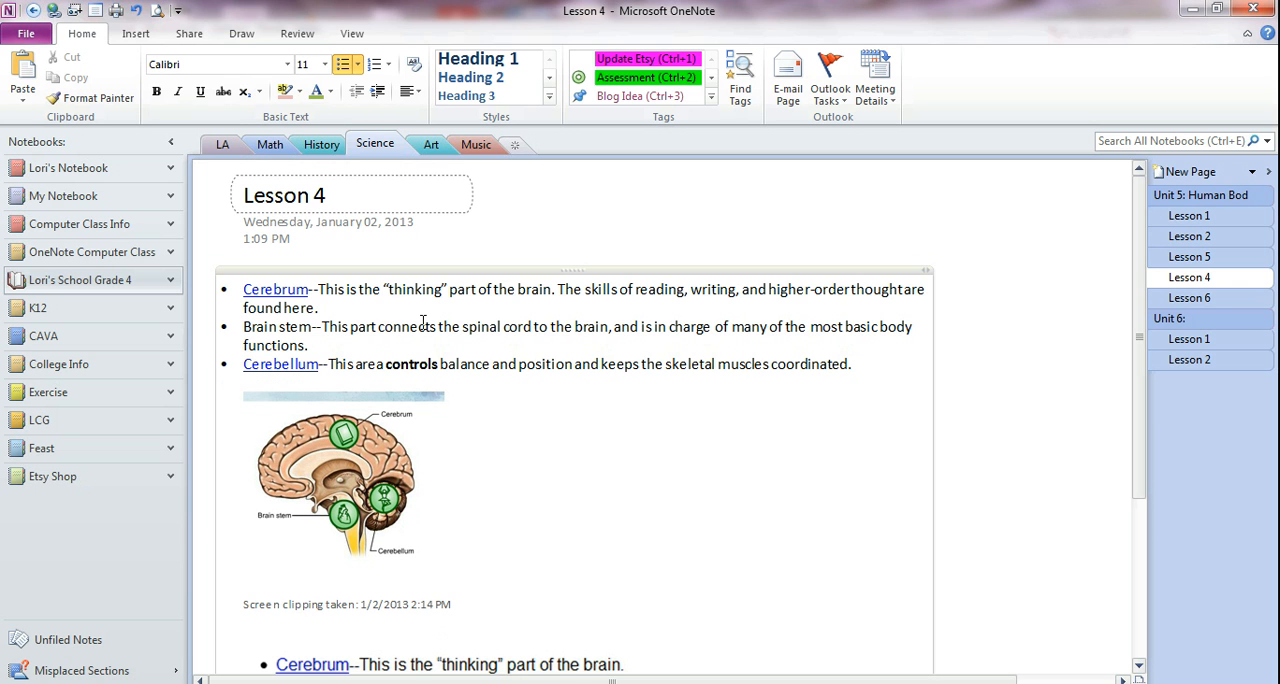
pyautogui.scroll(-3)
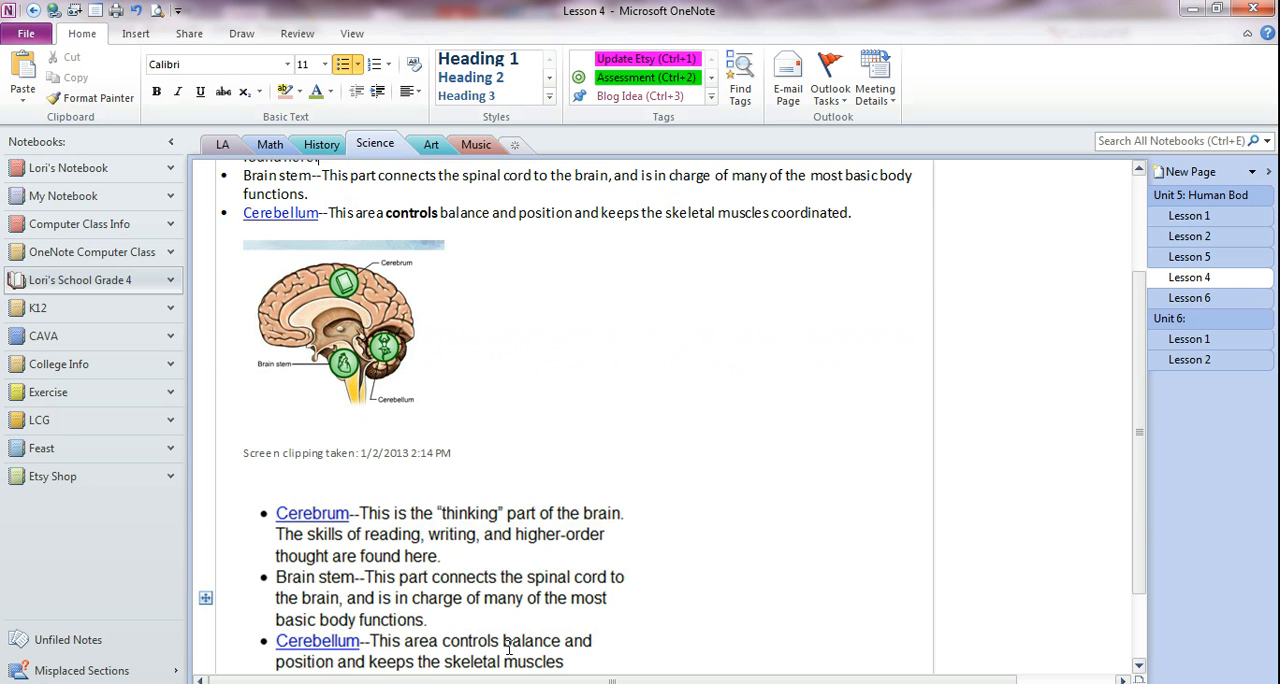